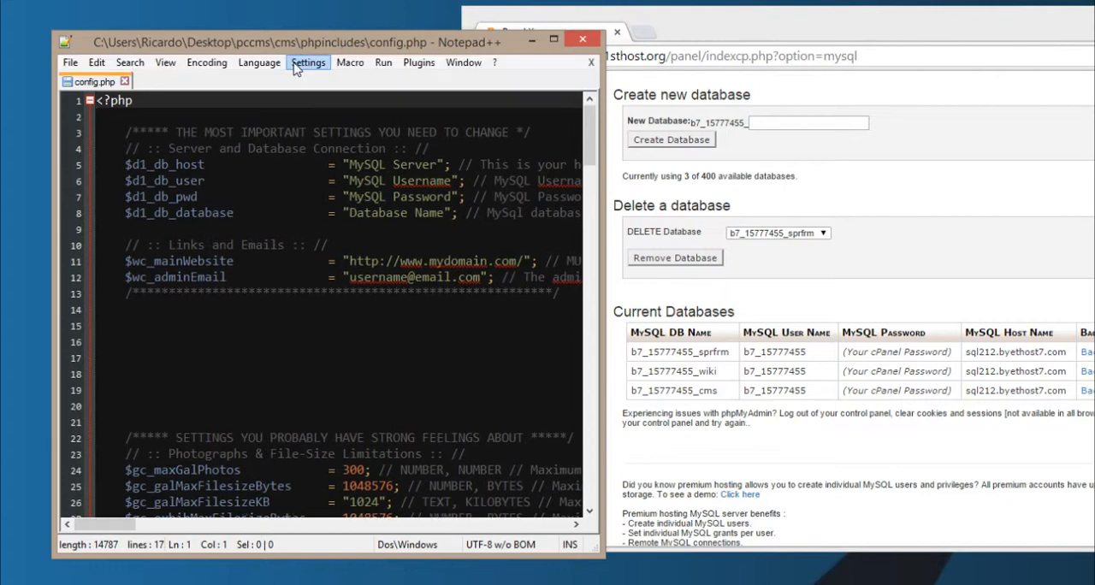
Bring up the Preferences dialog from the Settings menu over config.php.
left_click(308, 62)
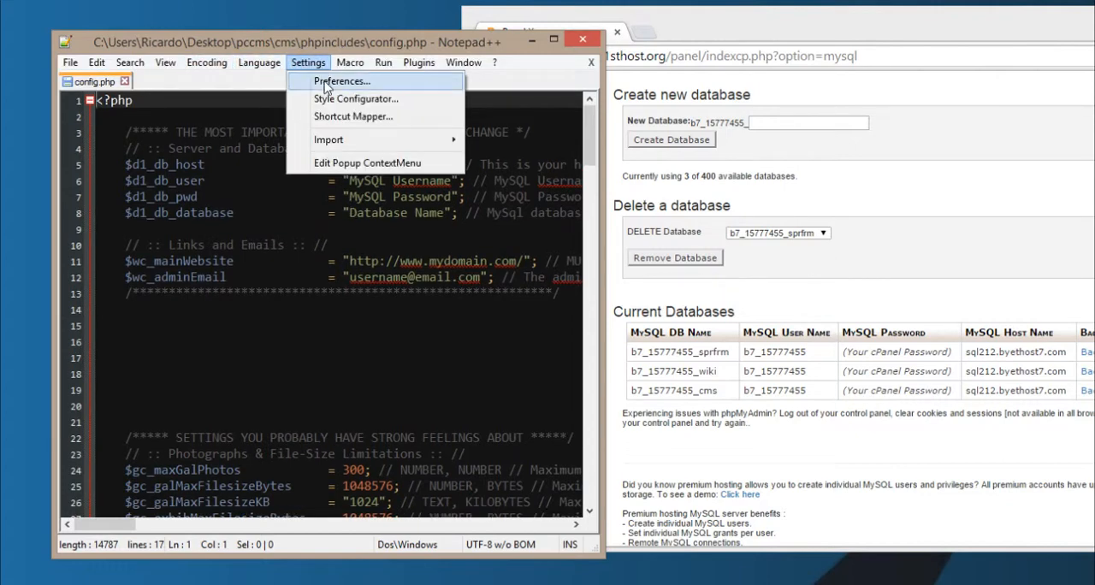
left_click(344, 82)
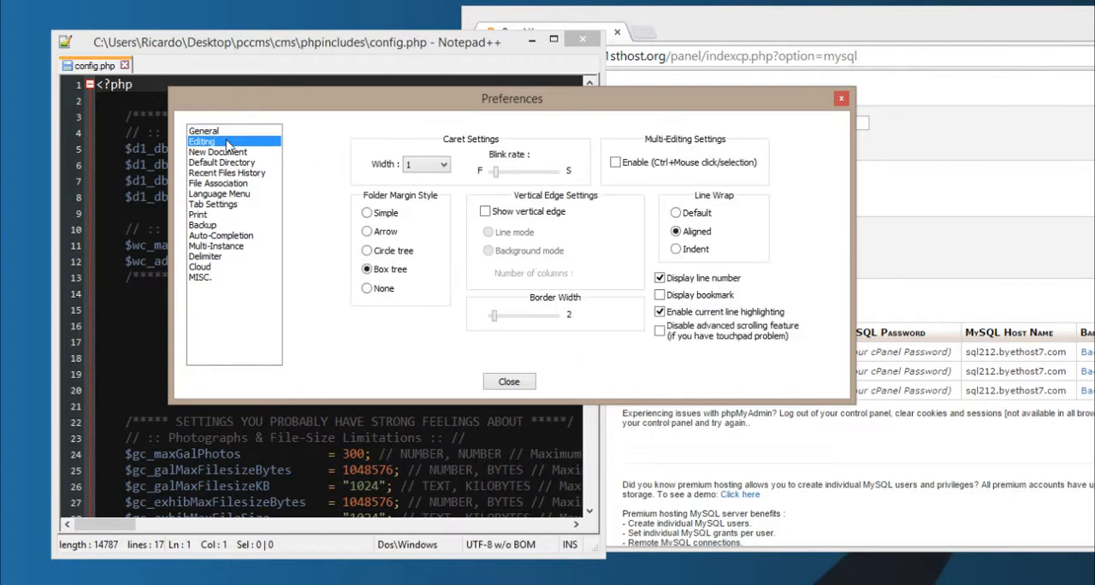
Show the New Document page (Windows line endings, UTF-8 without BOM) and drag the dialog into view.
left_click(218, 152)
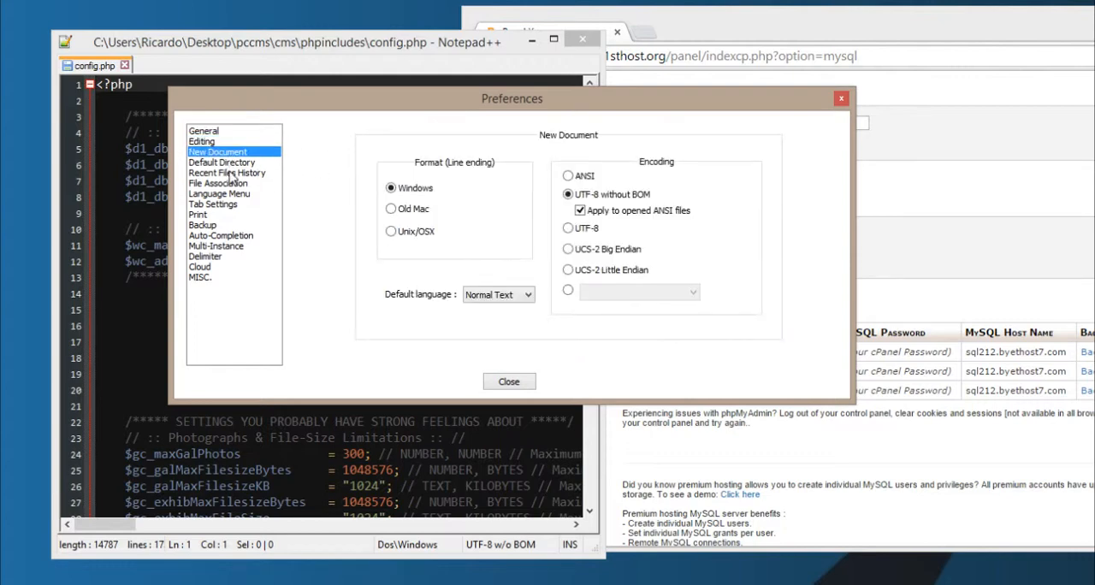
left_click_drag(512, 100, 469, 100)
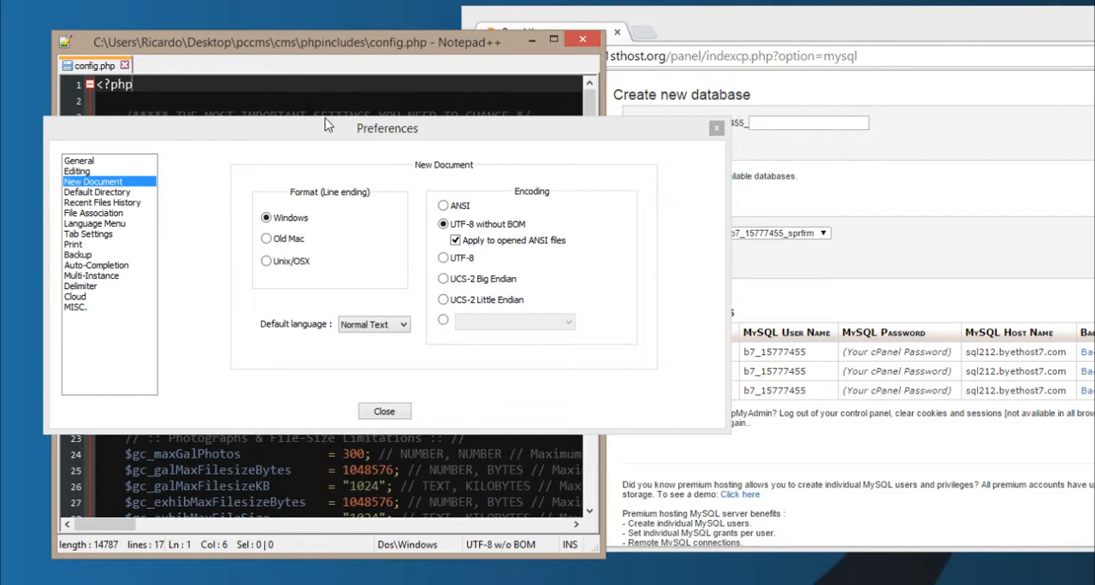
left_click_drag(386, 128, 366, 150)
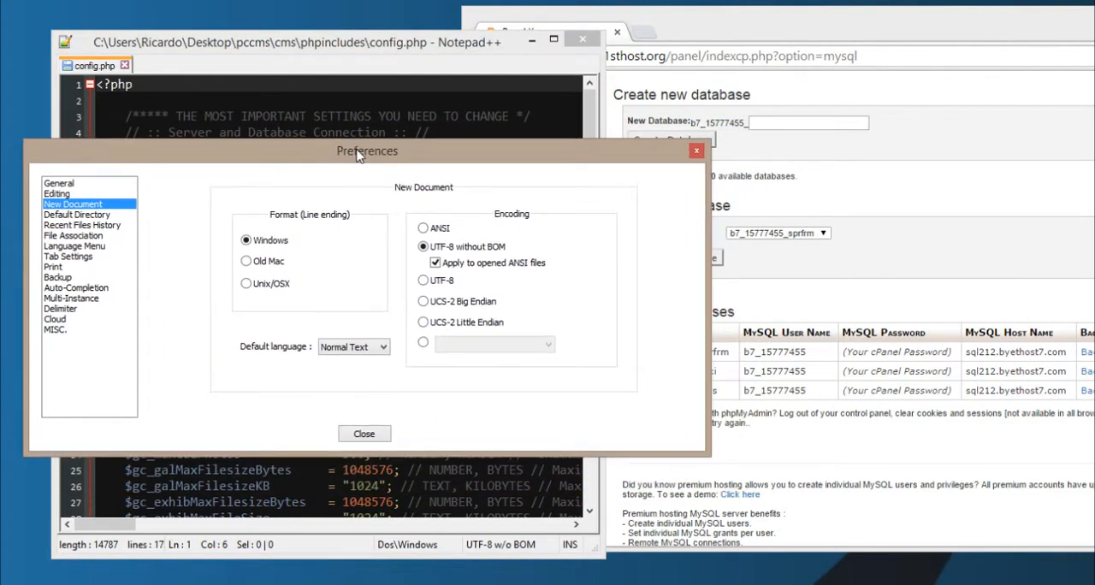
left_click_drag(366, 151, 393, 111)
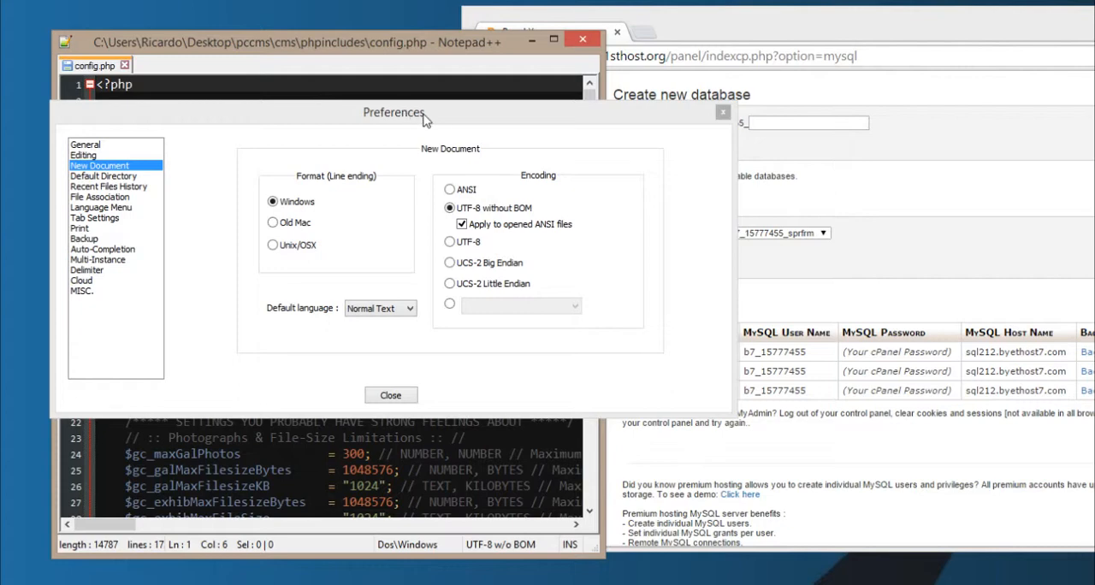
mouse_move(489, 120)
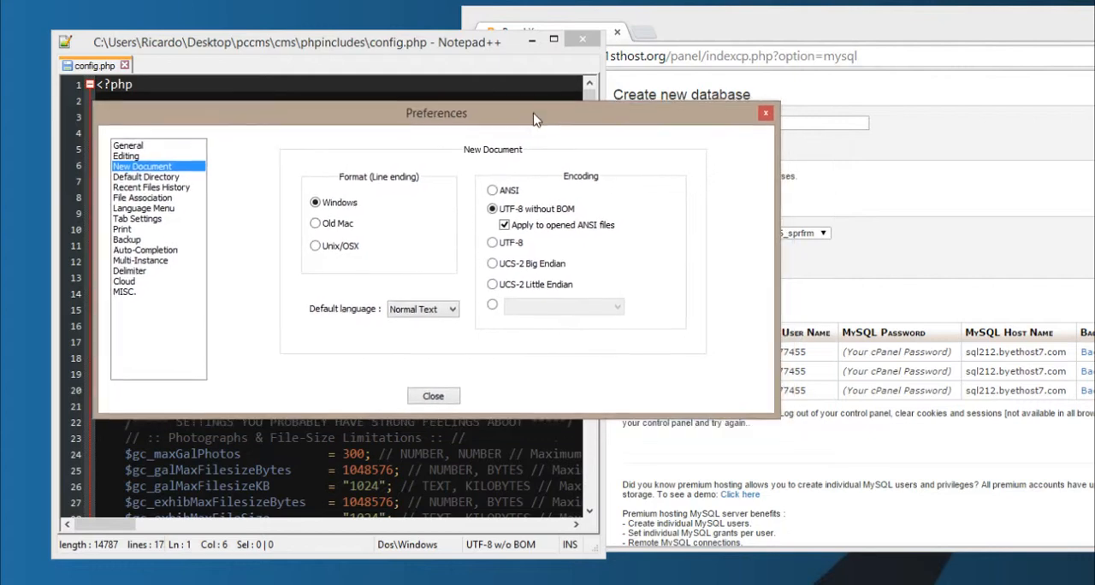
left_click_drag(534, 113, 534, 130)
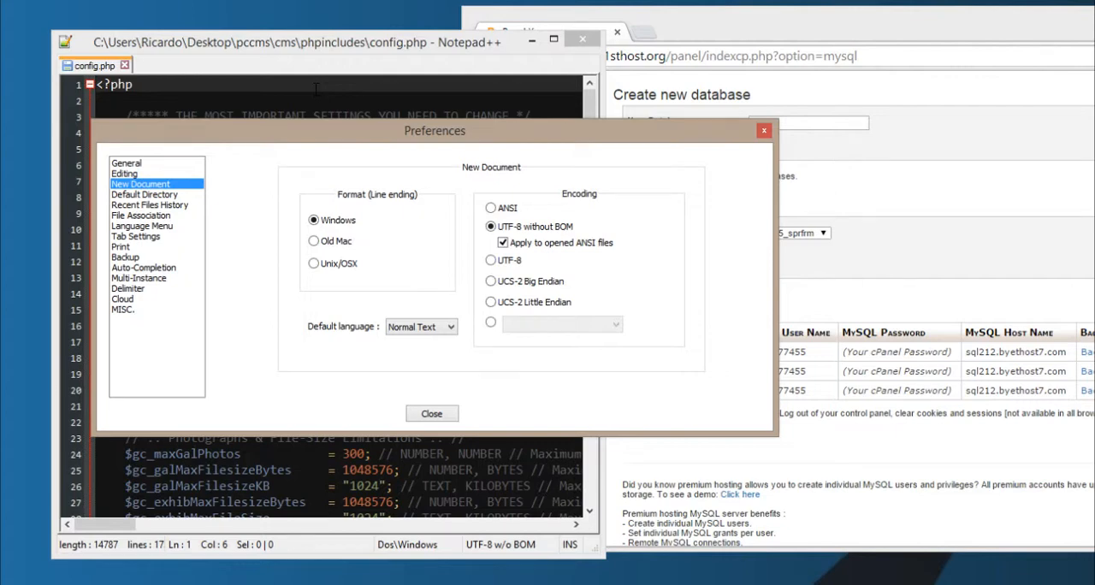
mouse_move(524, 158)
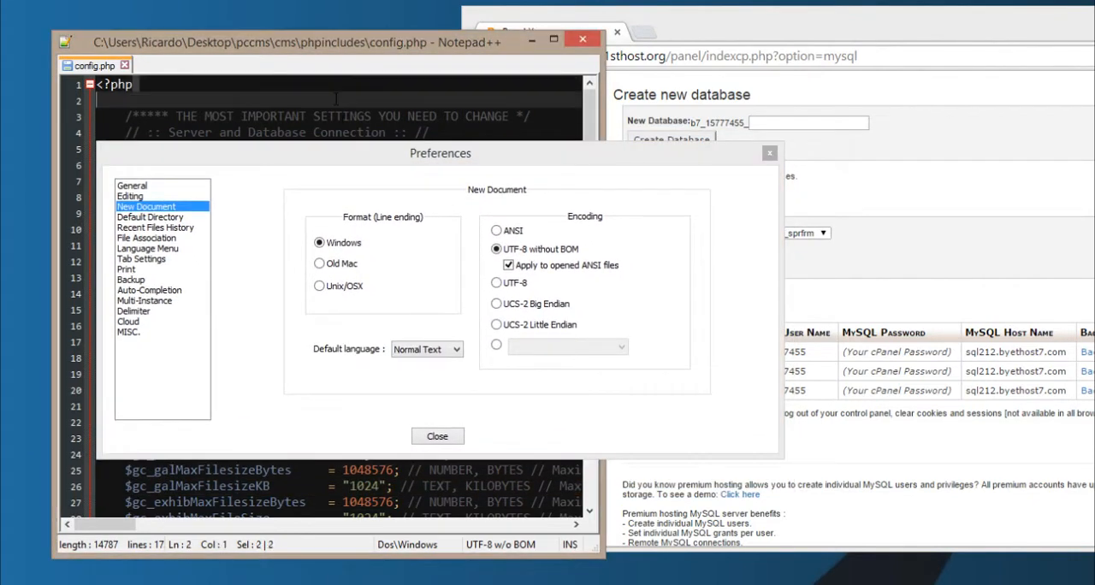
left_click_drag(442, 154, 442, 144)
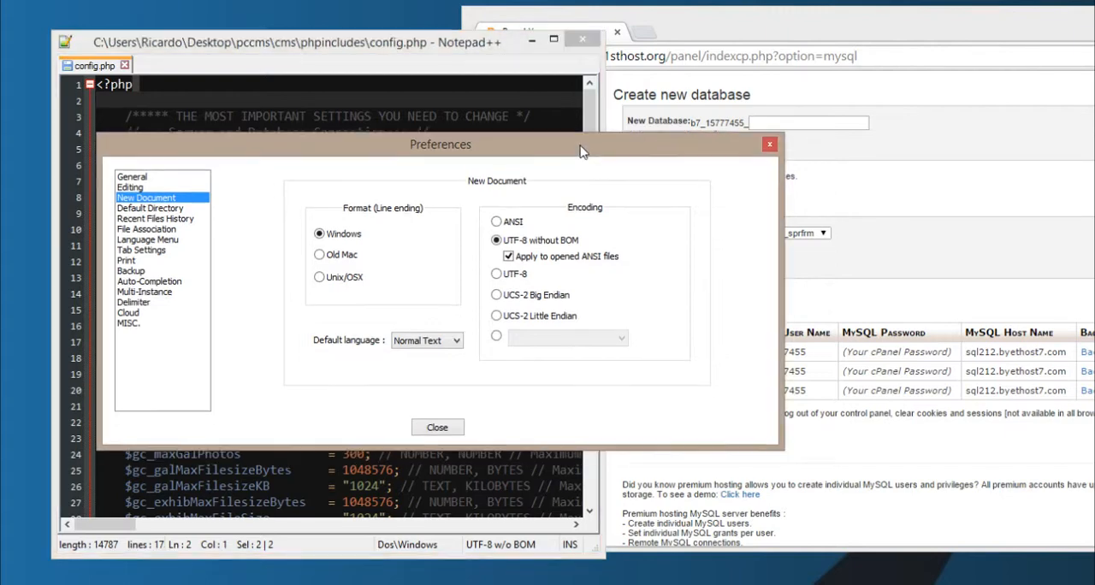
left_click_drag(580, 153, 530, 137)
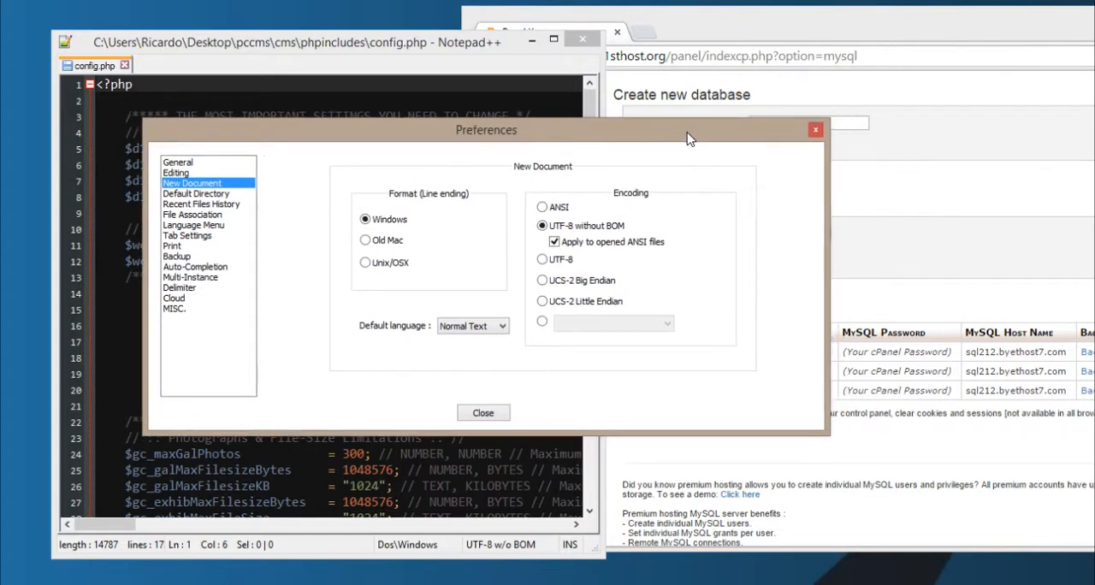
left_click_drag(692, 136, 488, 137)
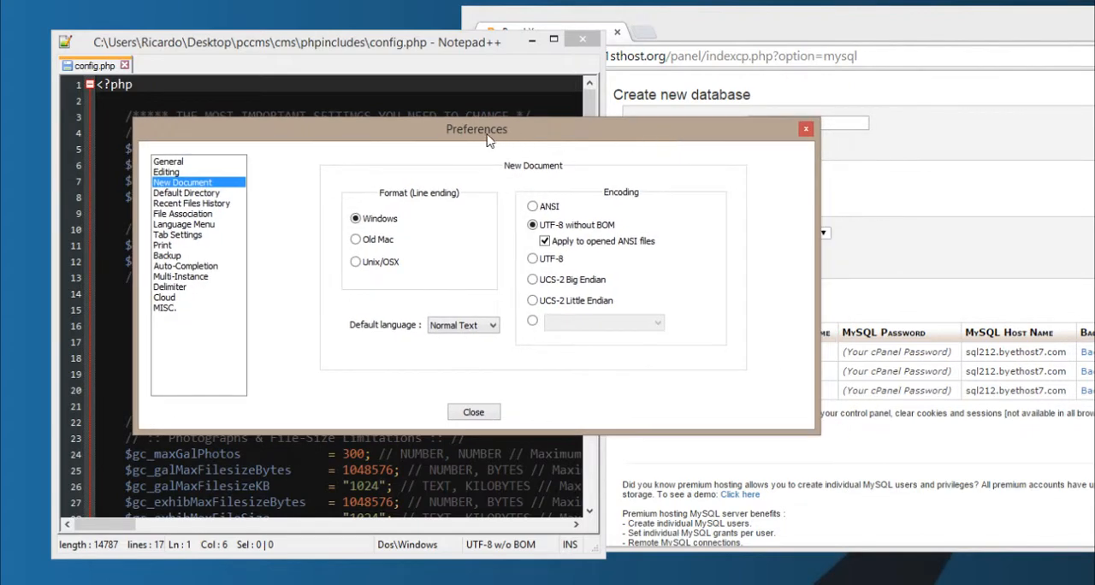
left_click_drag(476, 130, 448, 123)
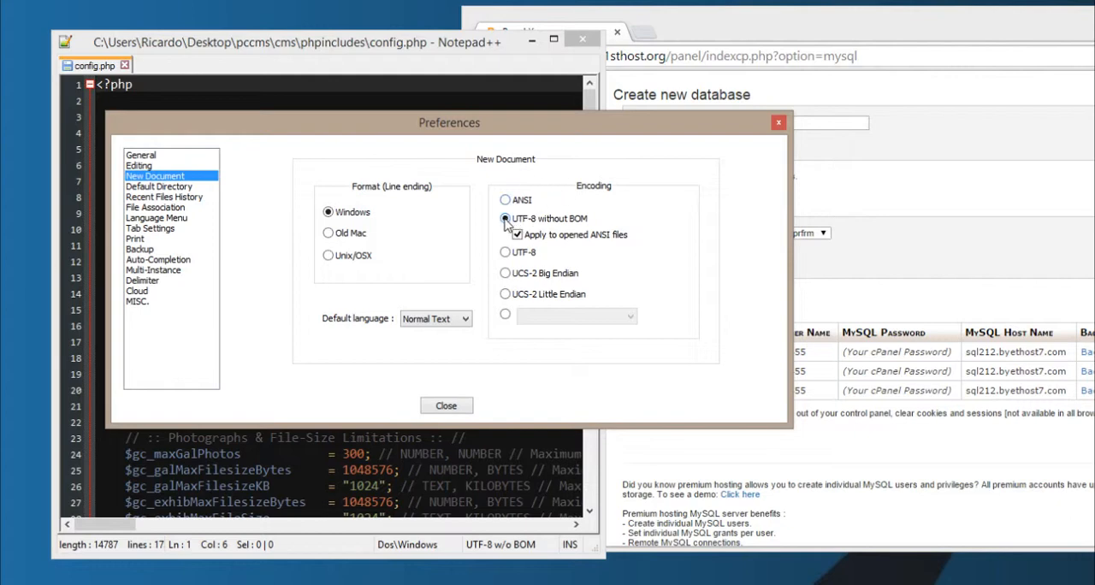
mouse_move(547, 215)
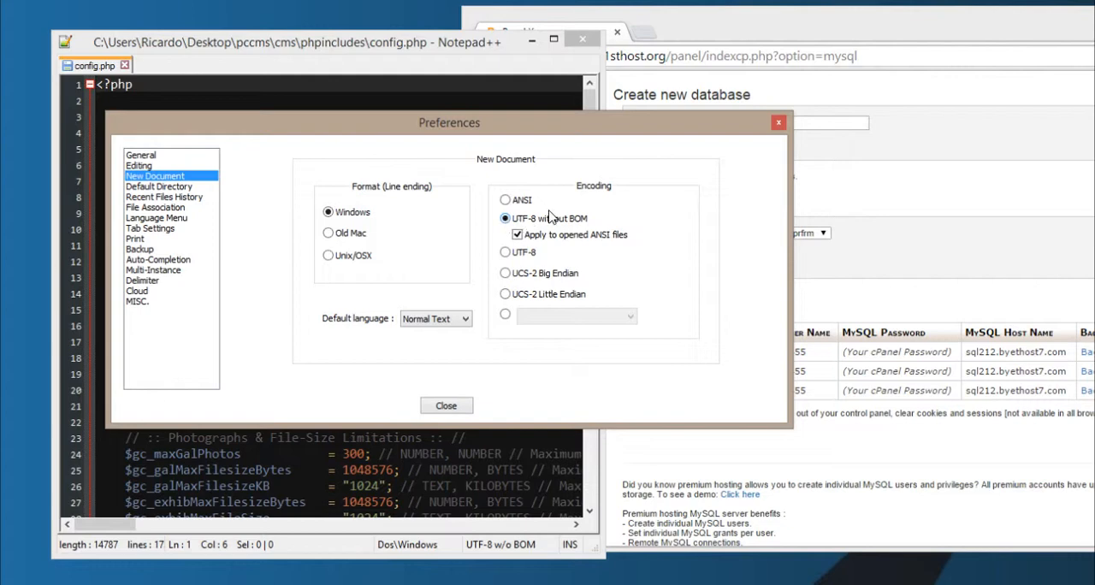
mouse_move(530, 225)
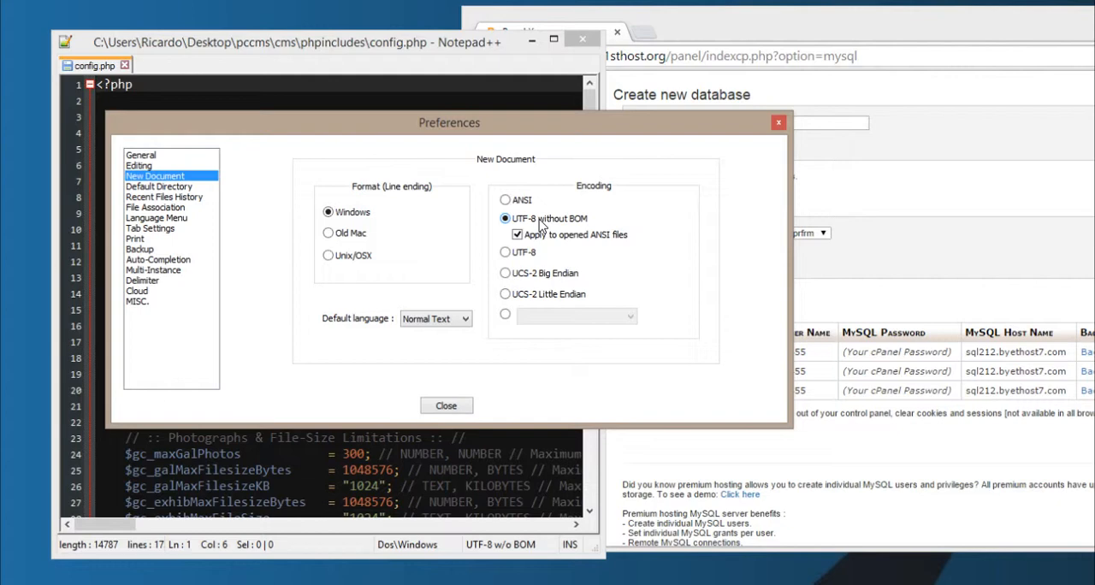
mouse_move(568, 229)
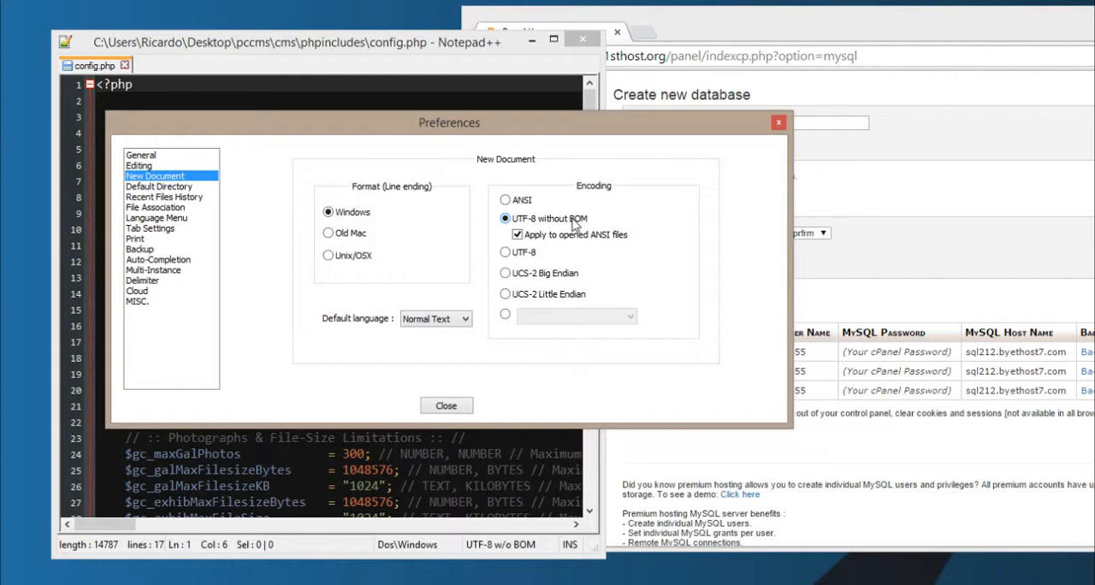
mouse_move(579, 124)
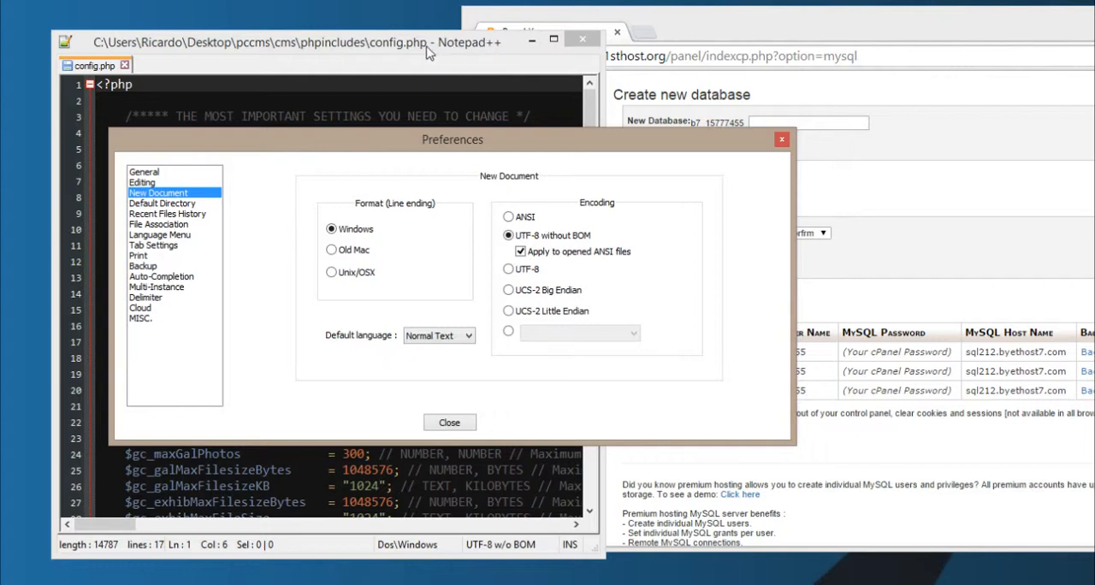
mouse_move(507, 147)
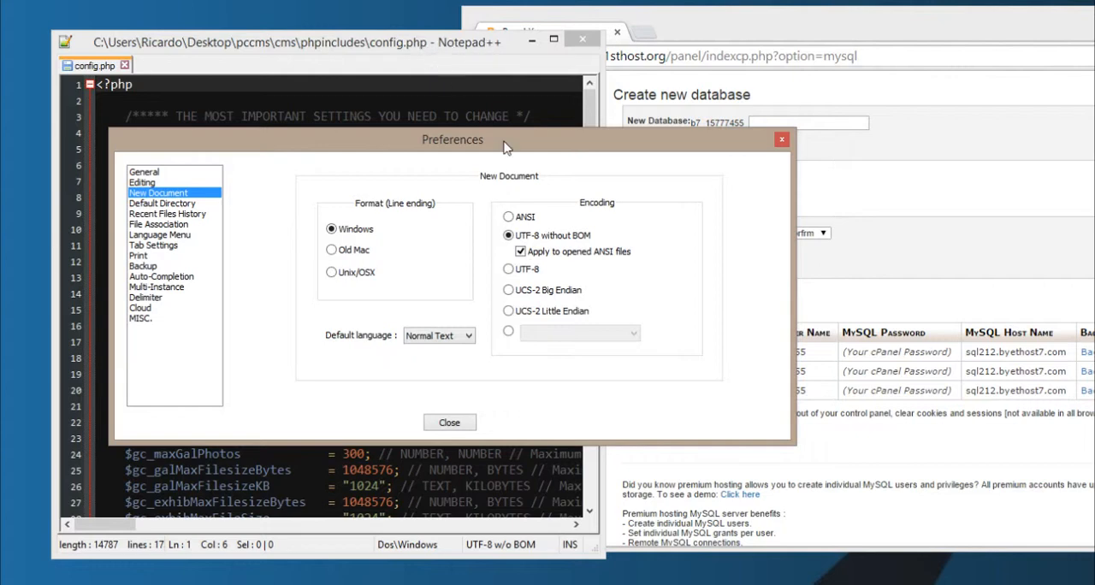
mouse_move(558, 147)
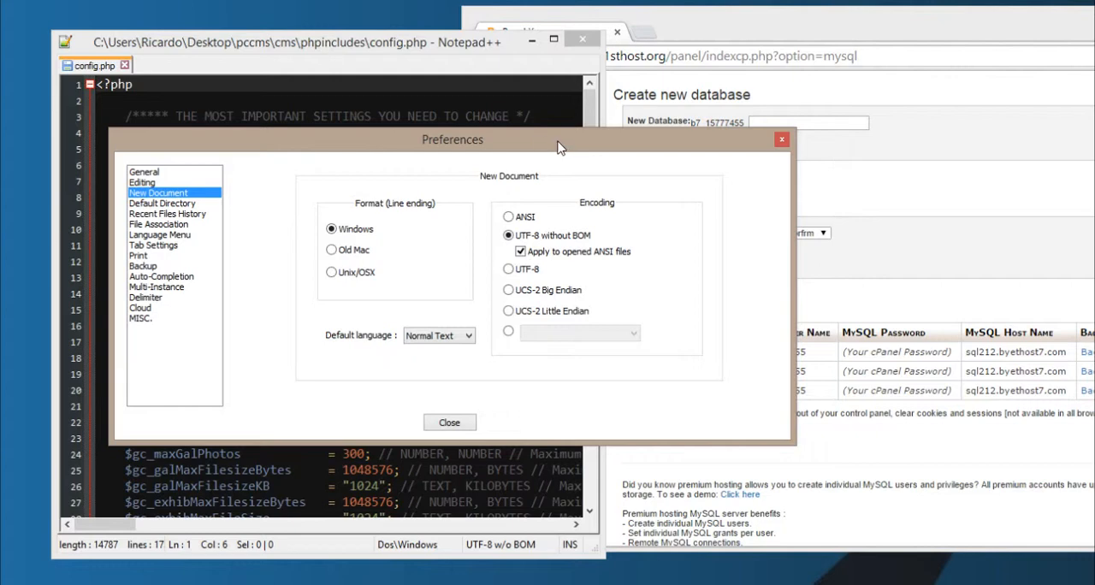
Dismiss the menu without choosing and move the Preferences dialog aside before closing it.
left_click(65, 45)
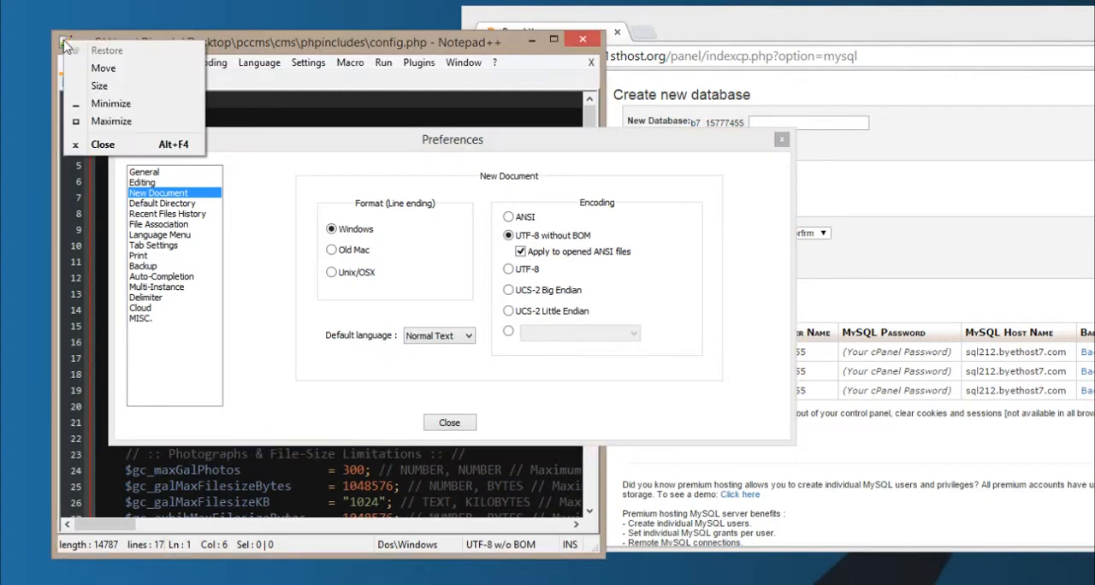
left_click(312, 55)
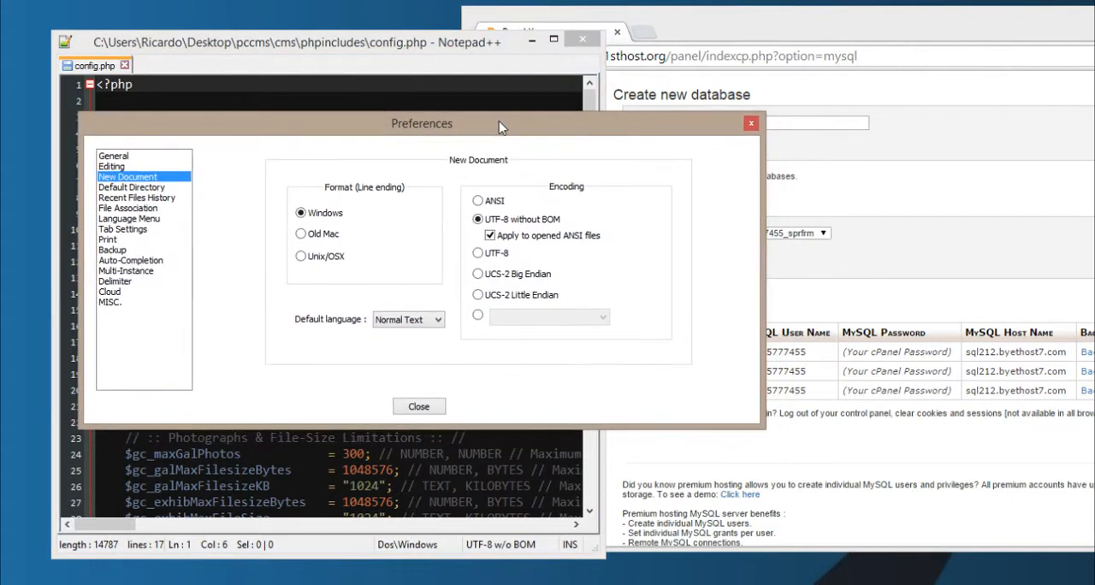
left_click_drag(500, 123, 539, 130)
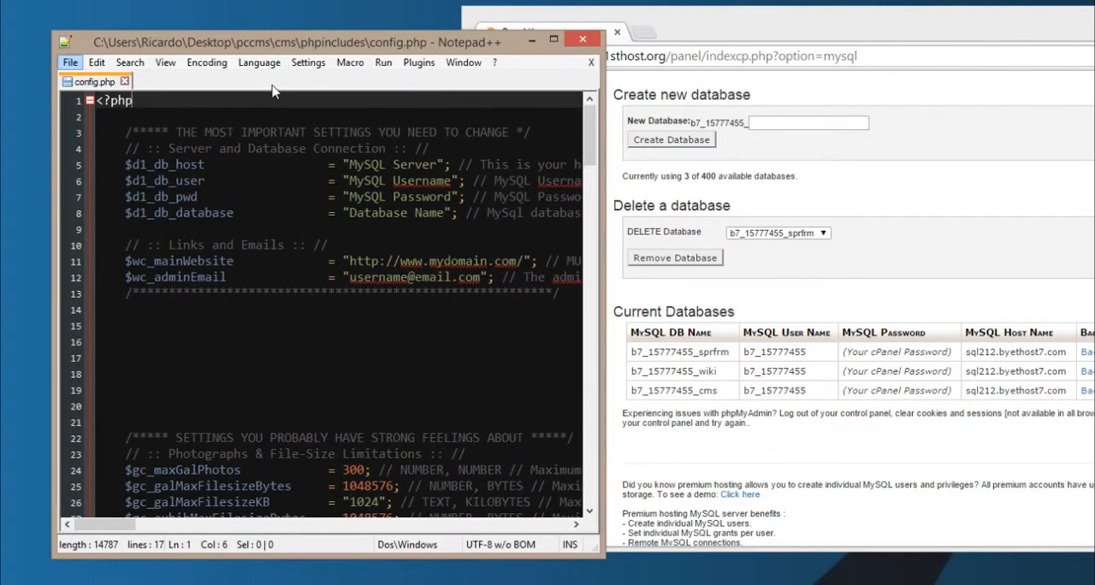
Reopen Preferences from Settings, landing on the New Document page again.
left_click(308, 62)
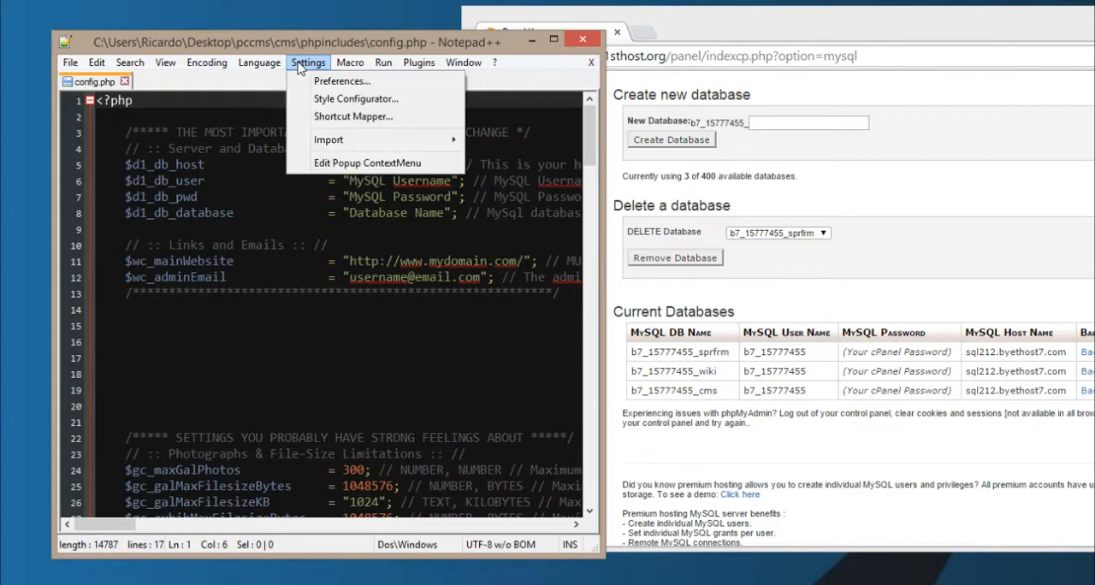
mouse_move(342, 81)
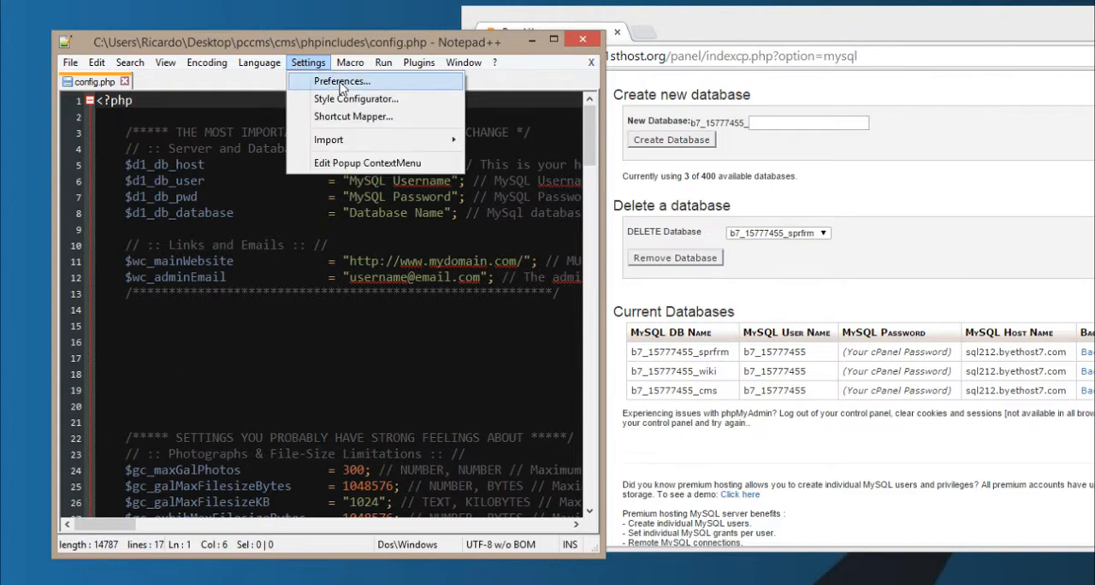
left_click(343, 81)
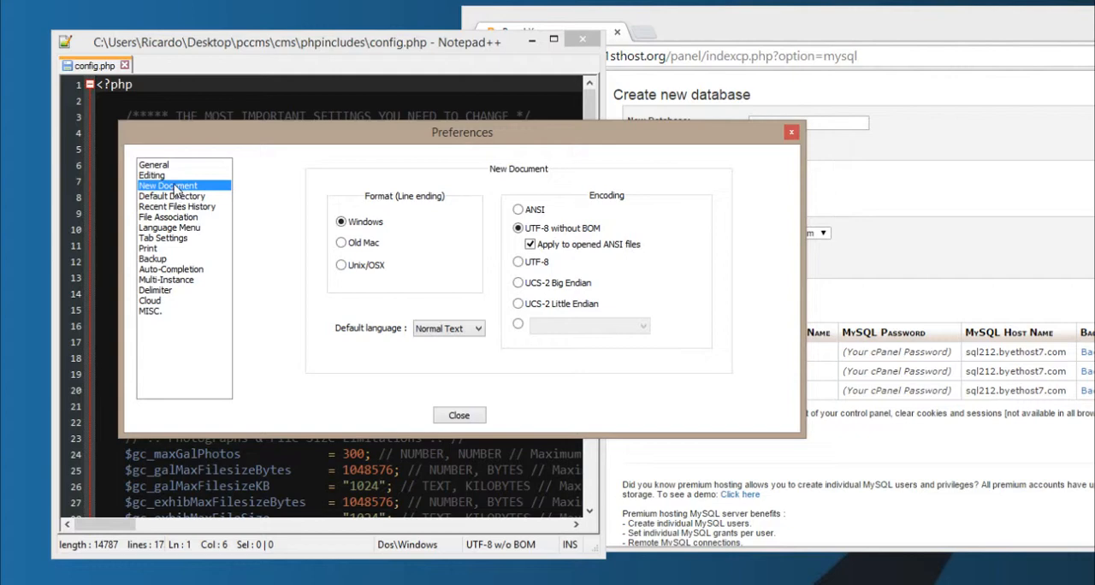
mouse_move(588, 204)
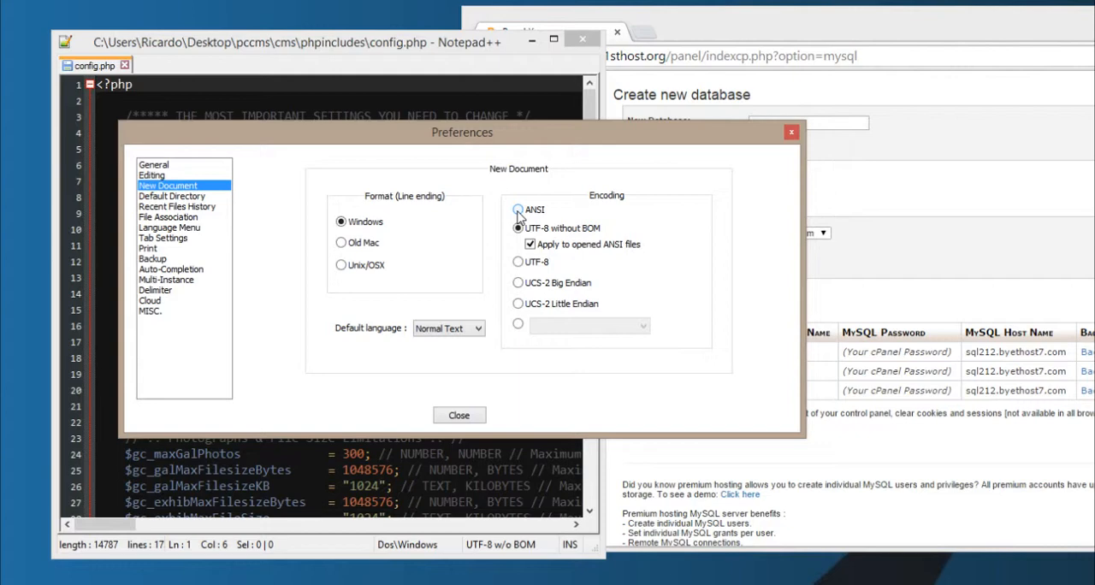
left_click(517, 211)
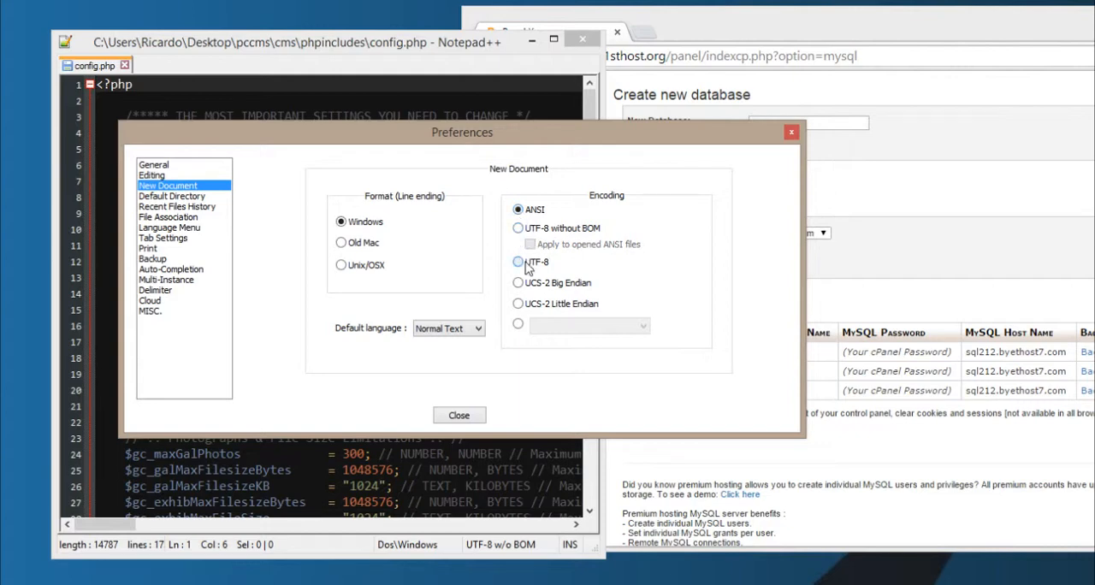
left_click(517, 227)
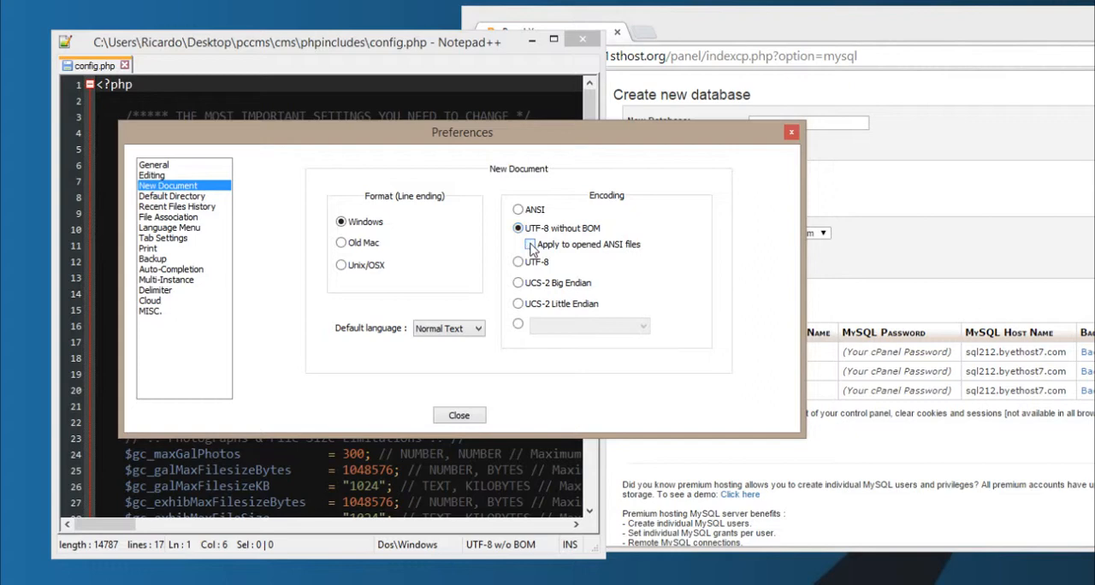
left_click(531, 243)
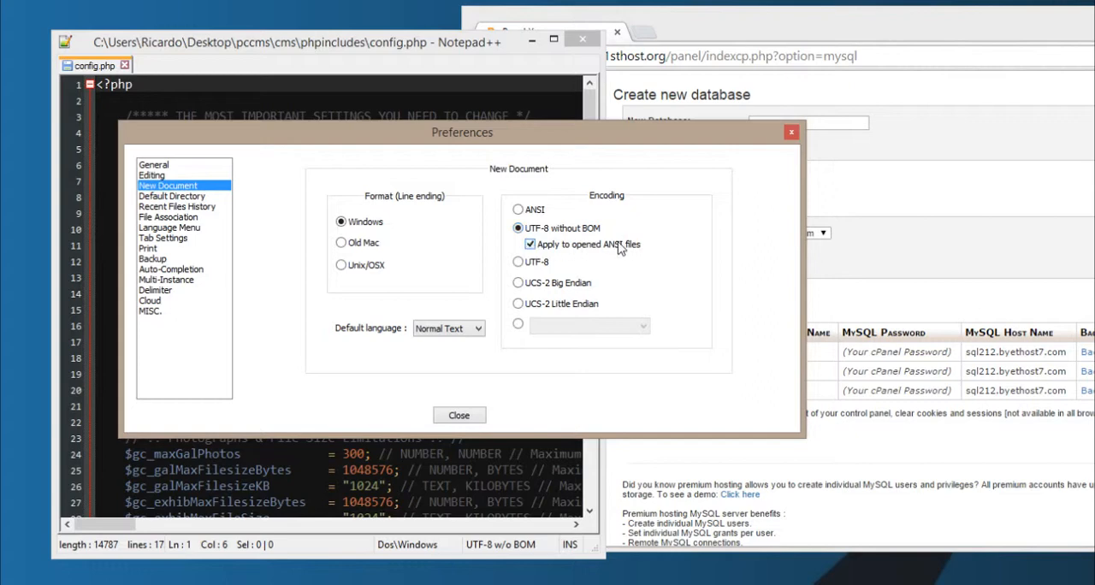
mouse_move(630, 250)
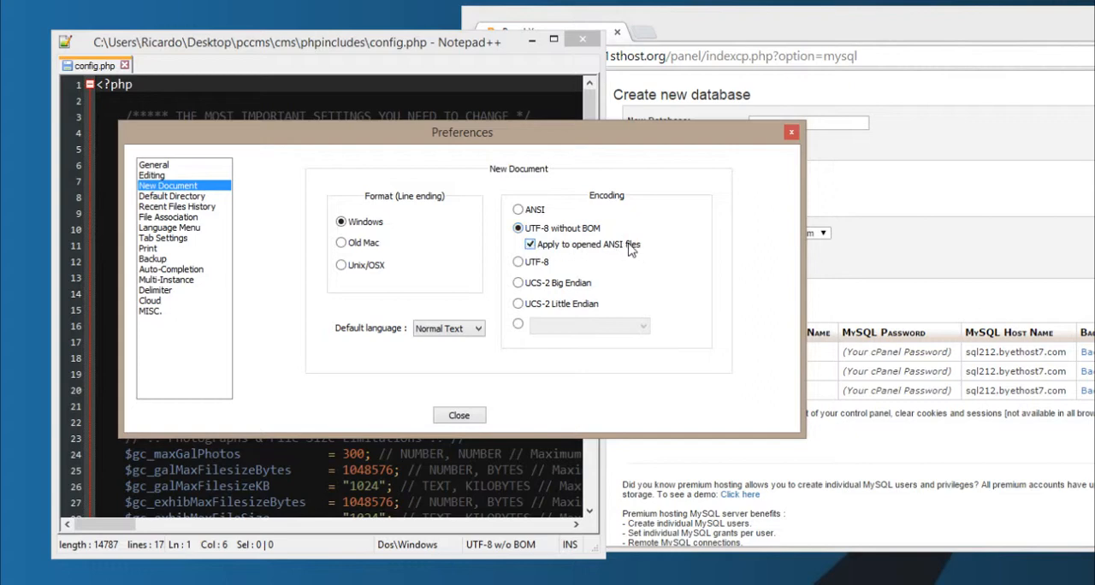
mouse_move(636, 140)
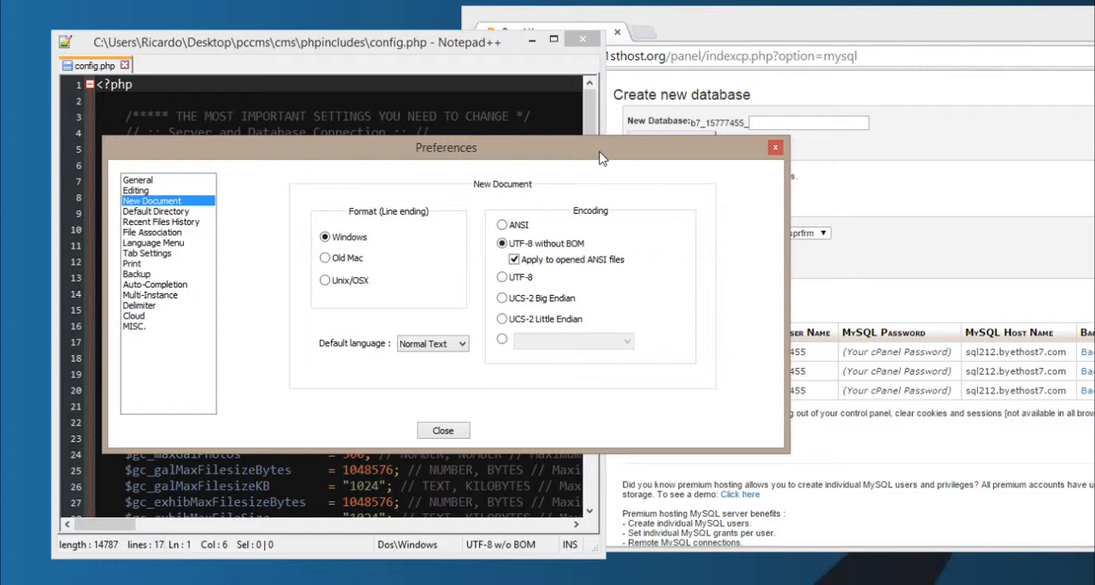
mouse_move(474, 320)
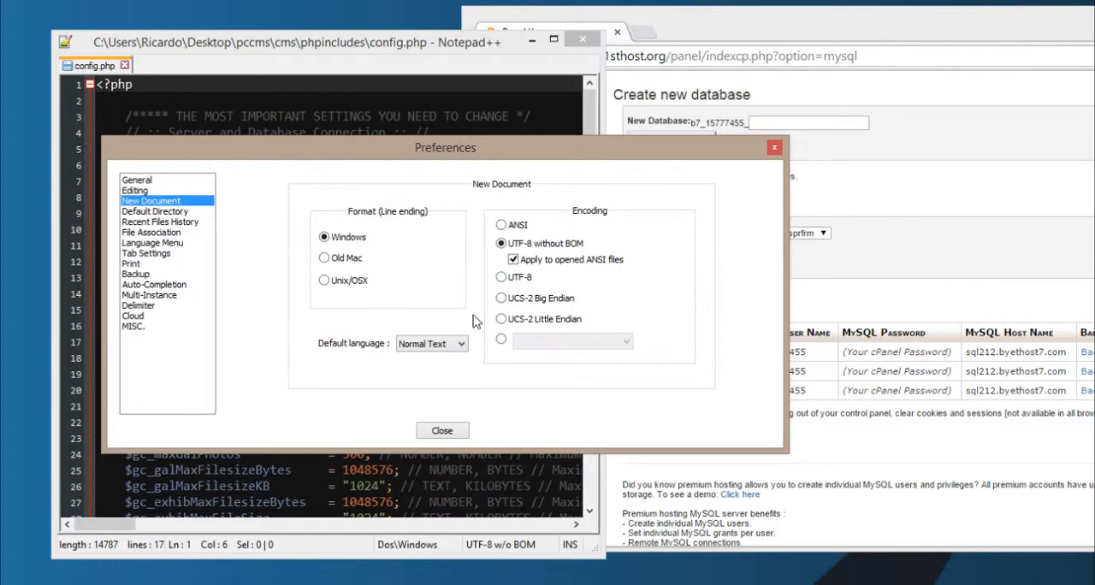